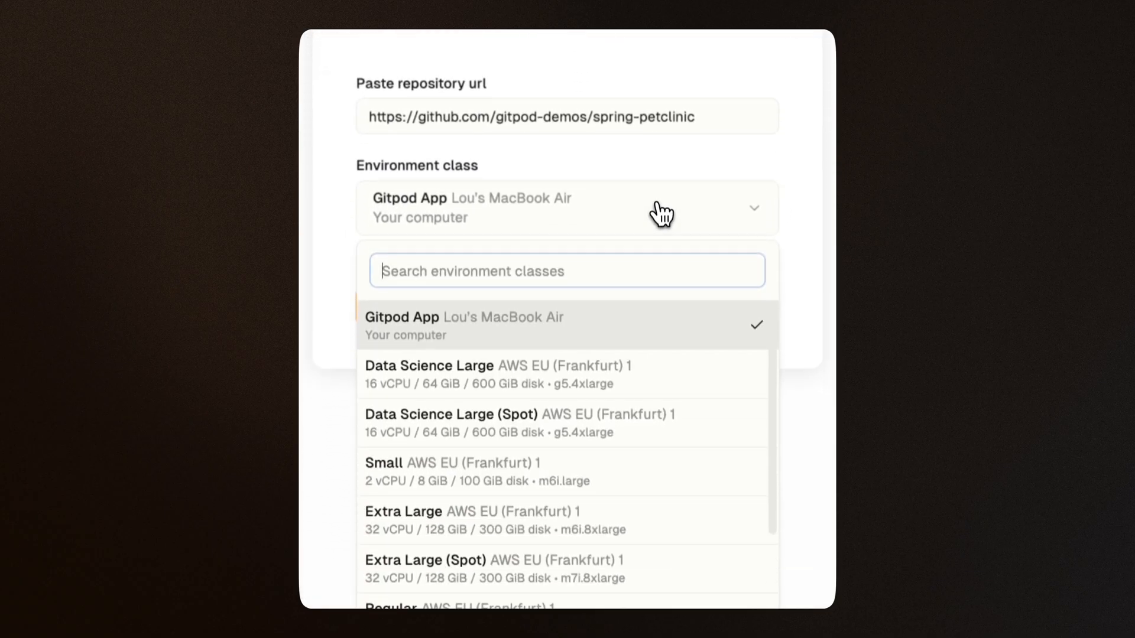
Scroll down the settings to reach the Runners list with the AWS EU (Frankfurt) 1 runner.
scroll(down, 3)
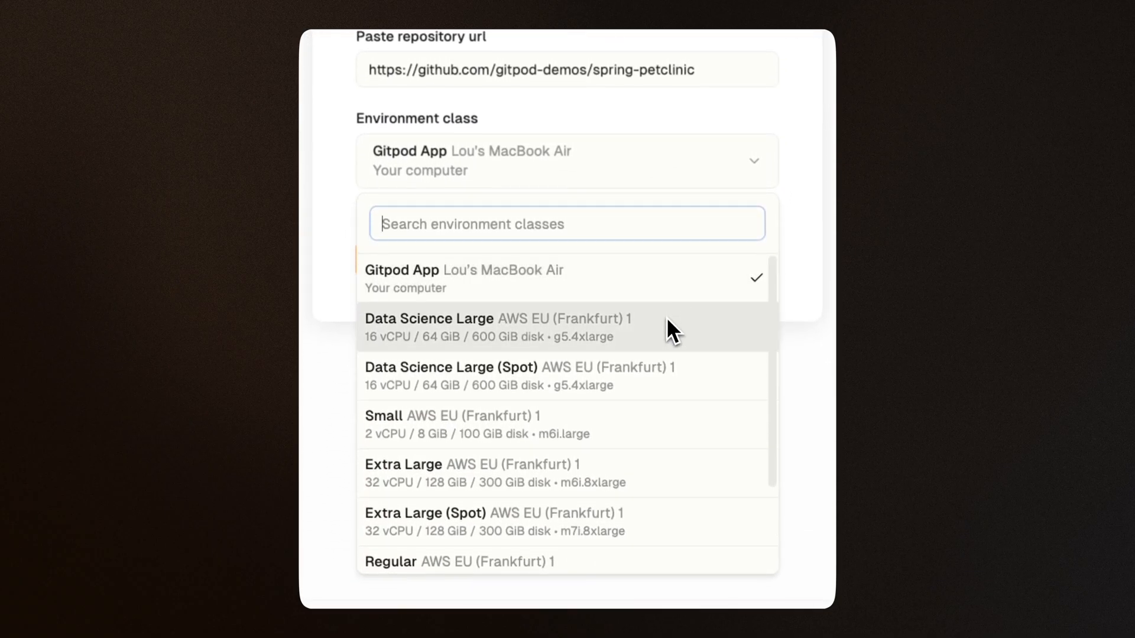
scroll(down, 3)
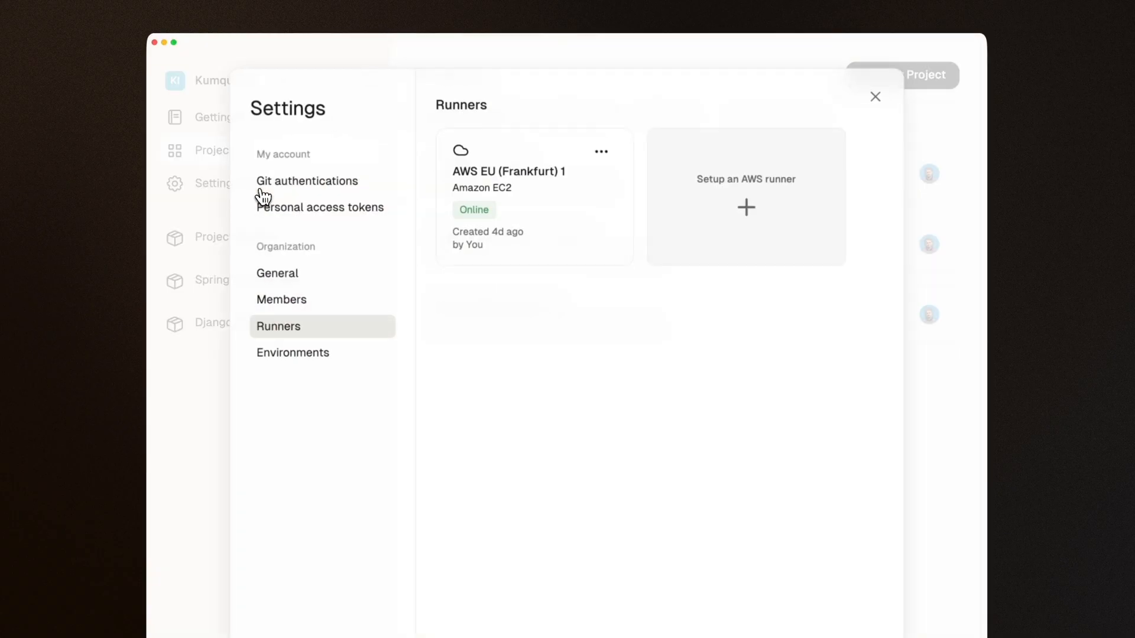
Set up a new AWS runner in US West (Oregon), named AWS US West (Oregon) 1, and create it.
click(746, 208)
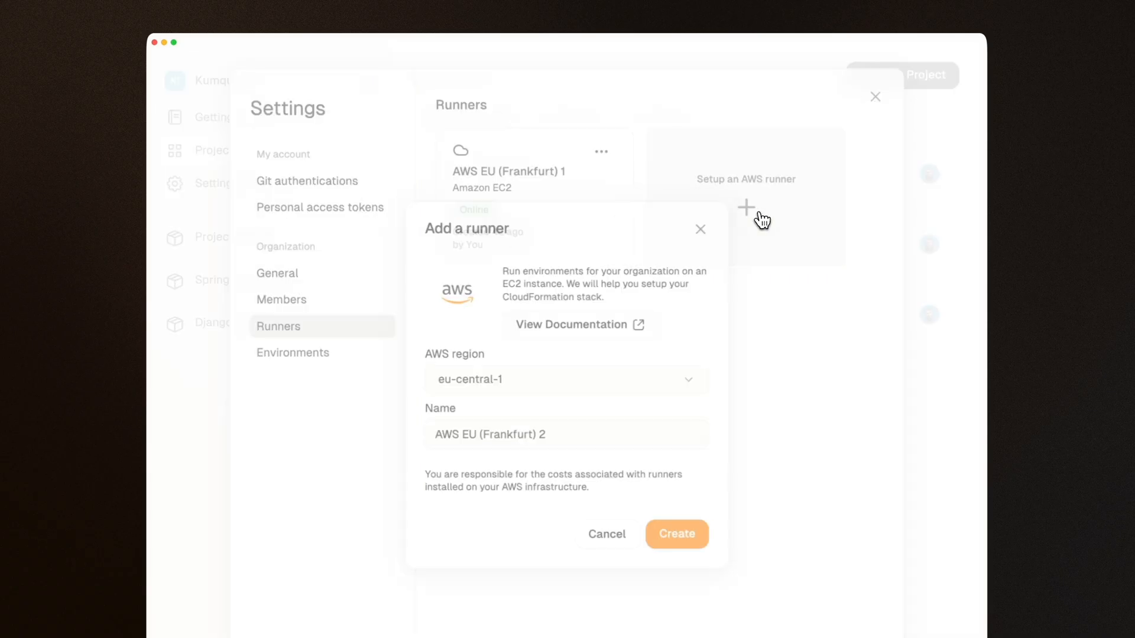
click(563, 379)
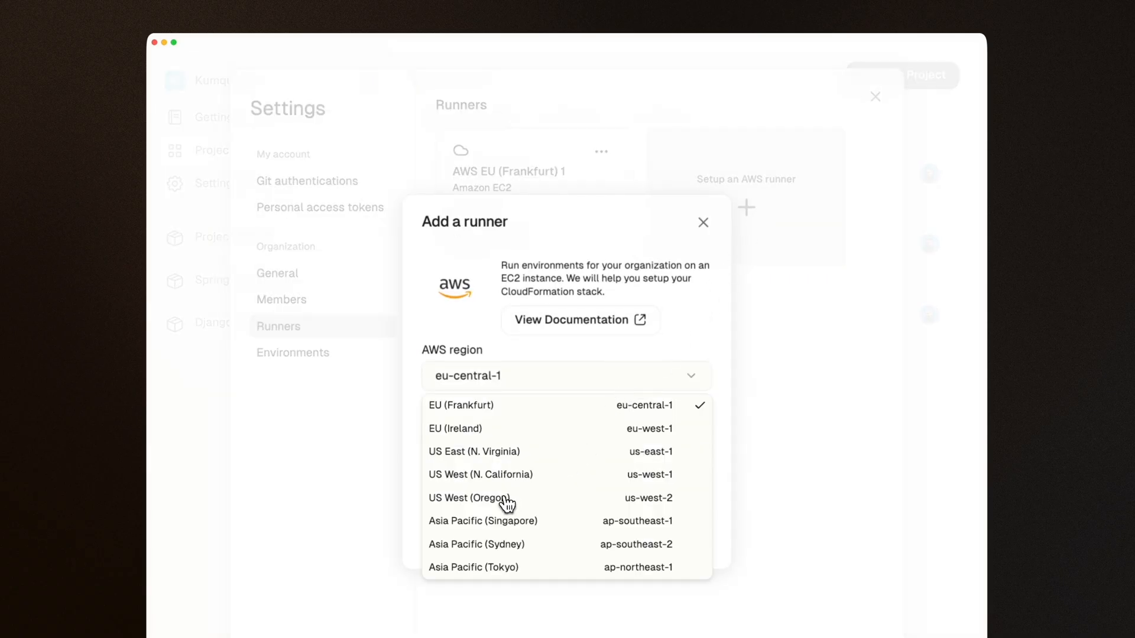
click(471, 497)
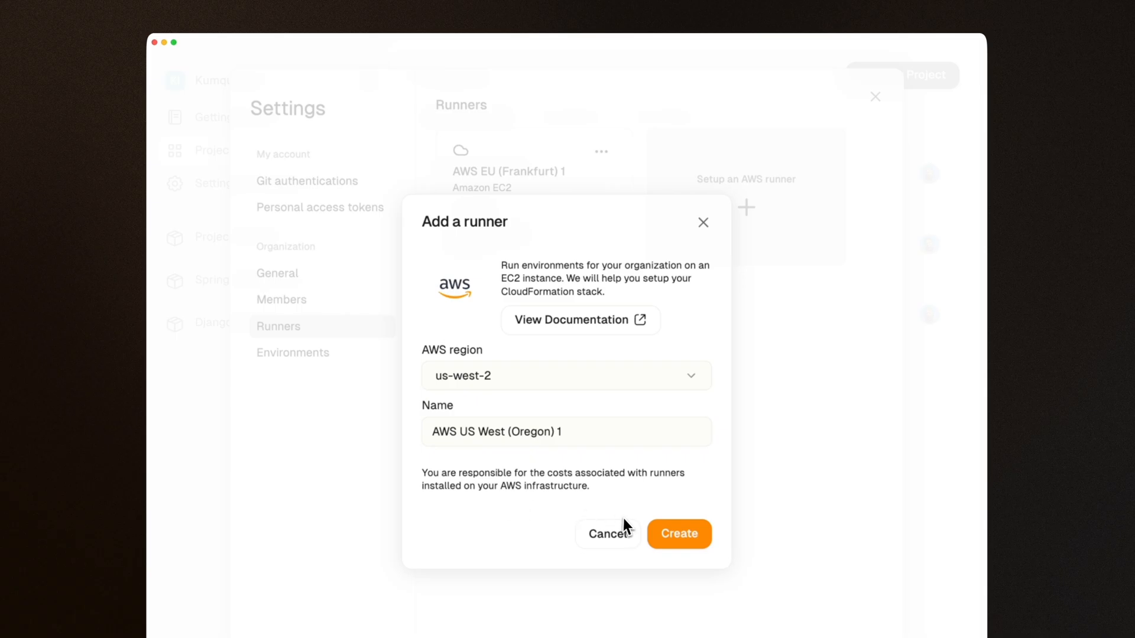
click(678, 533)
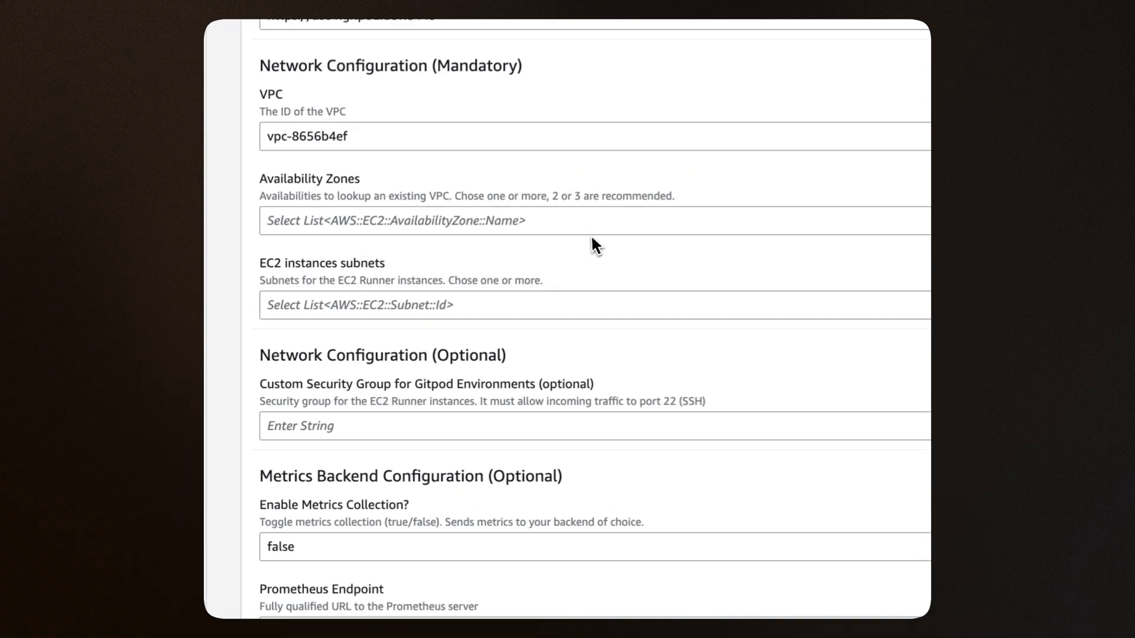
Disable the Extra Large (Spot) class and start a new class on instance type c3.2xlarge.
click(593, 221)
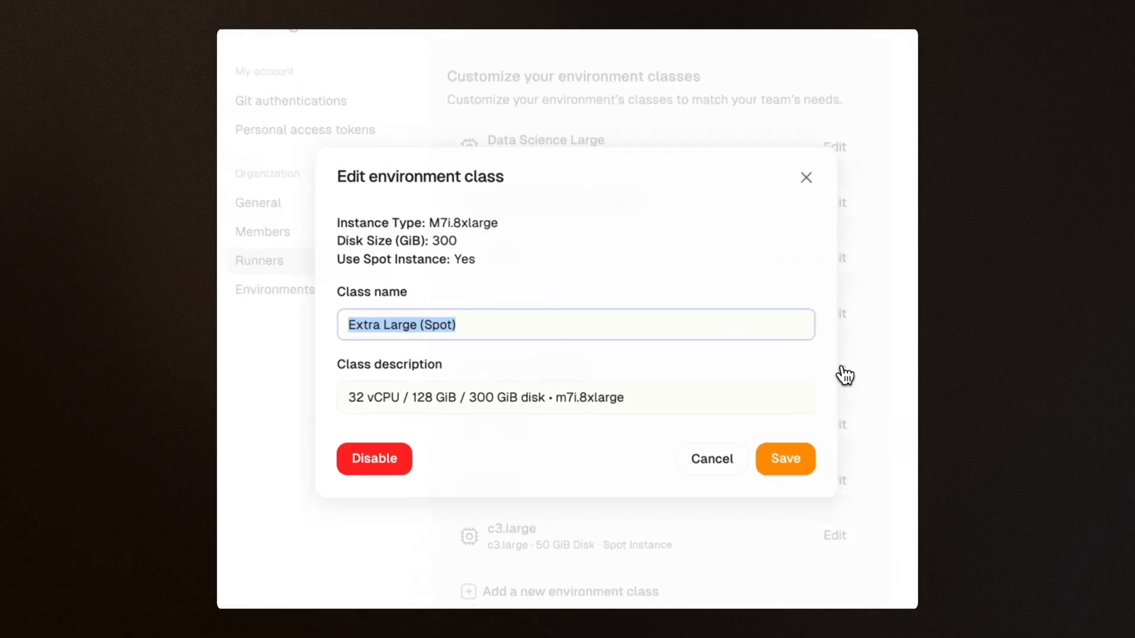
click(374, 459)
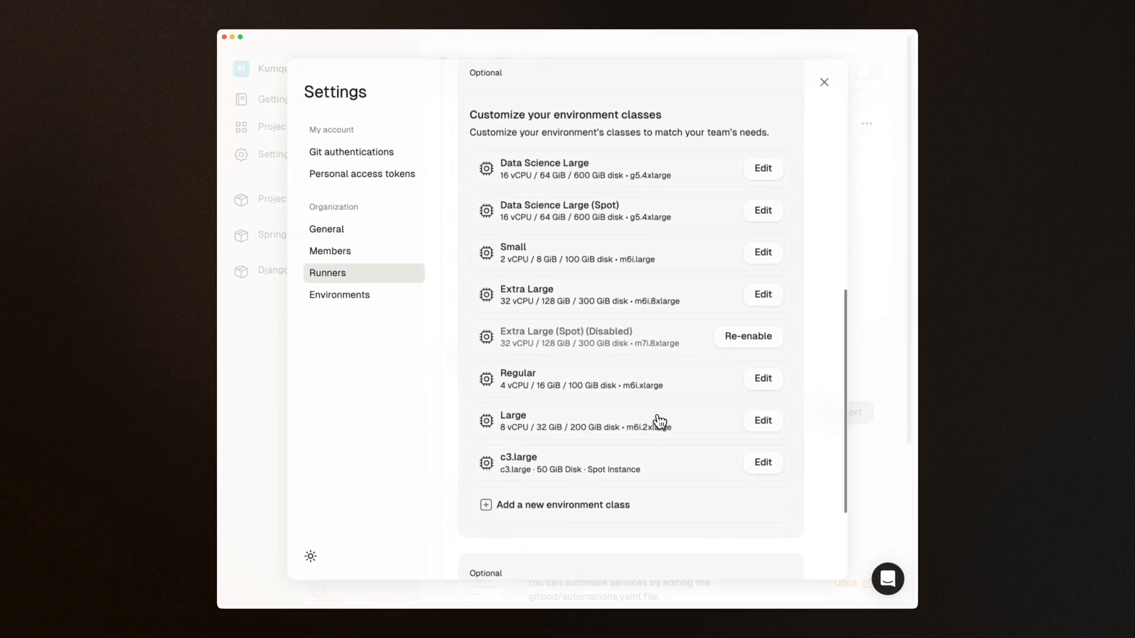
click(563, 505)
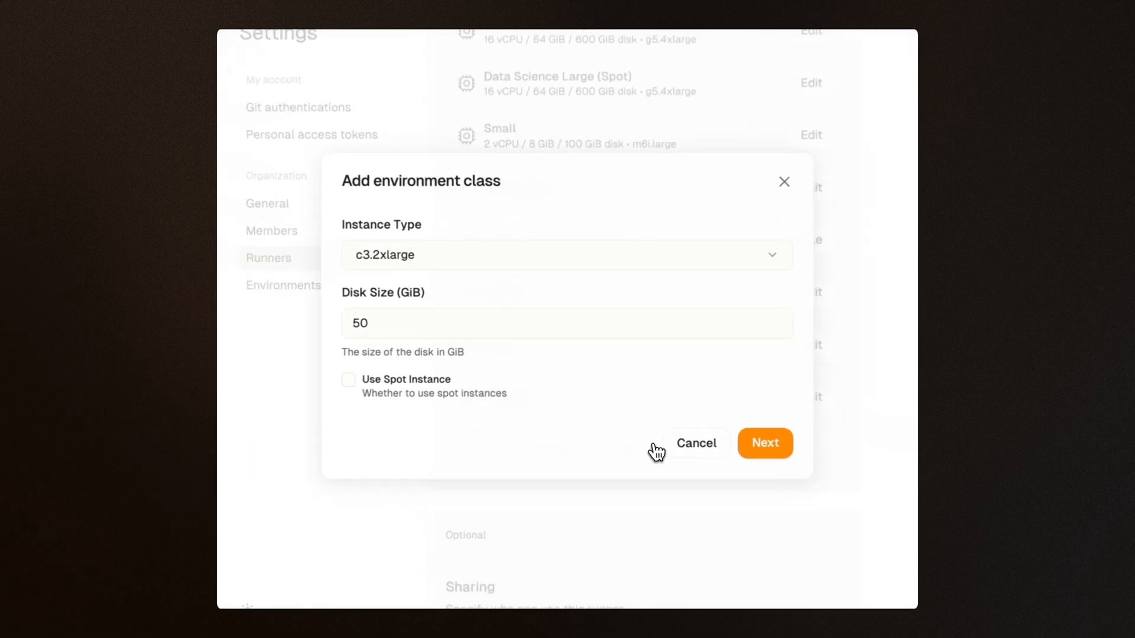
Give the c3.2xlarge class a 100 GiB disk, enable Use Spot Instance, and continue with Next.
click(566, 324)
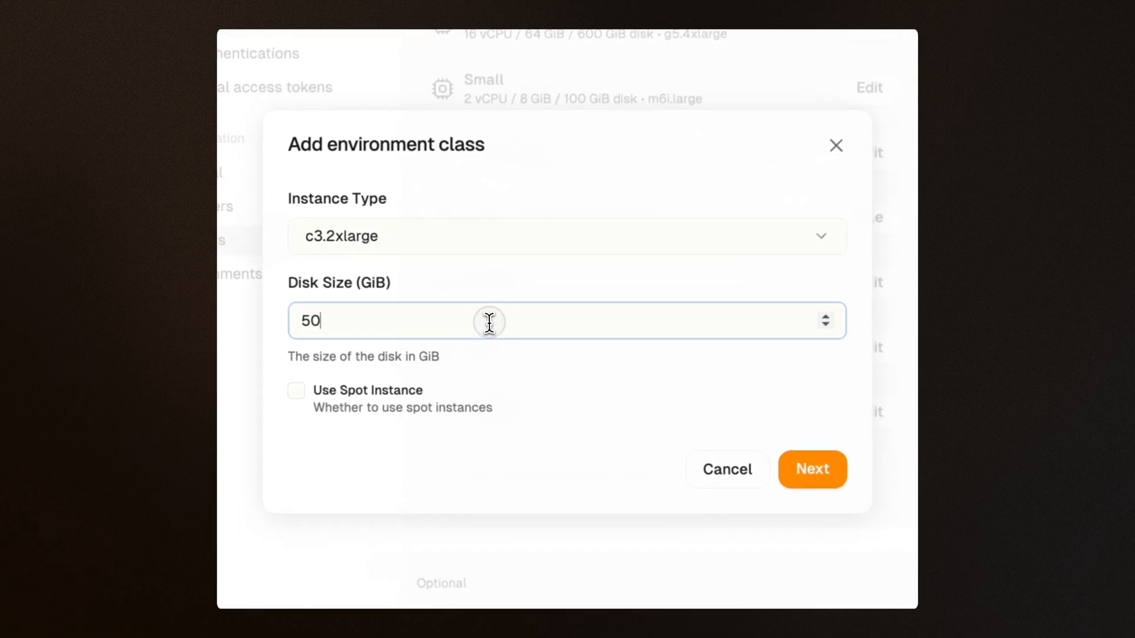
text(100)
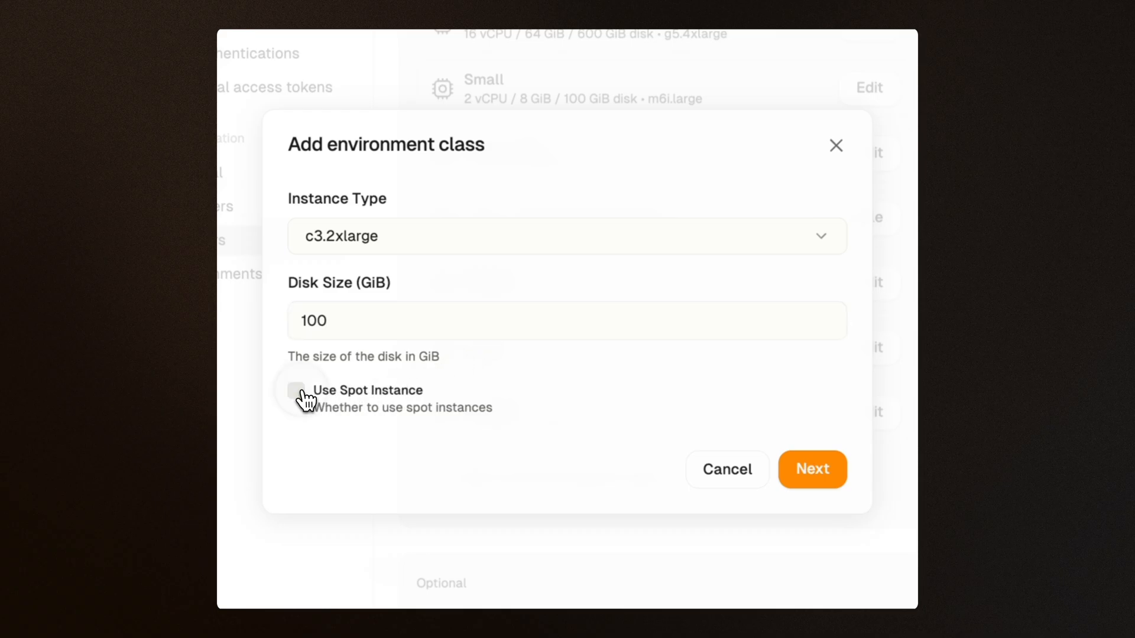
click(295, 391)
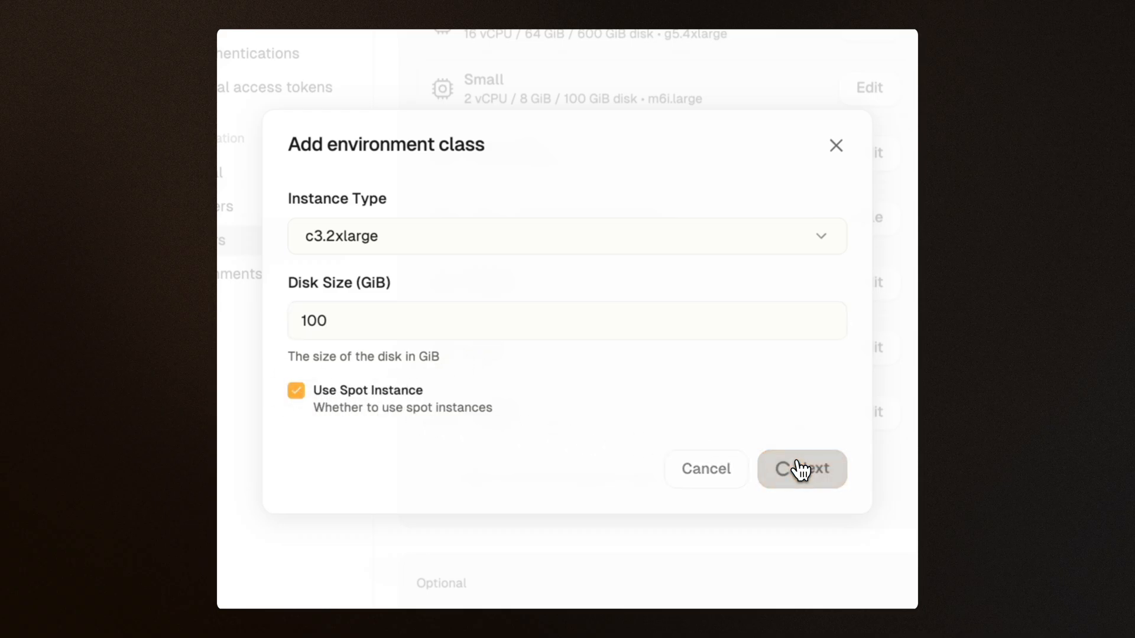
click(801, 469)
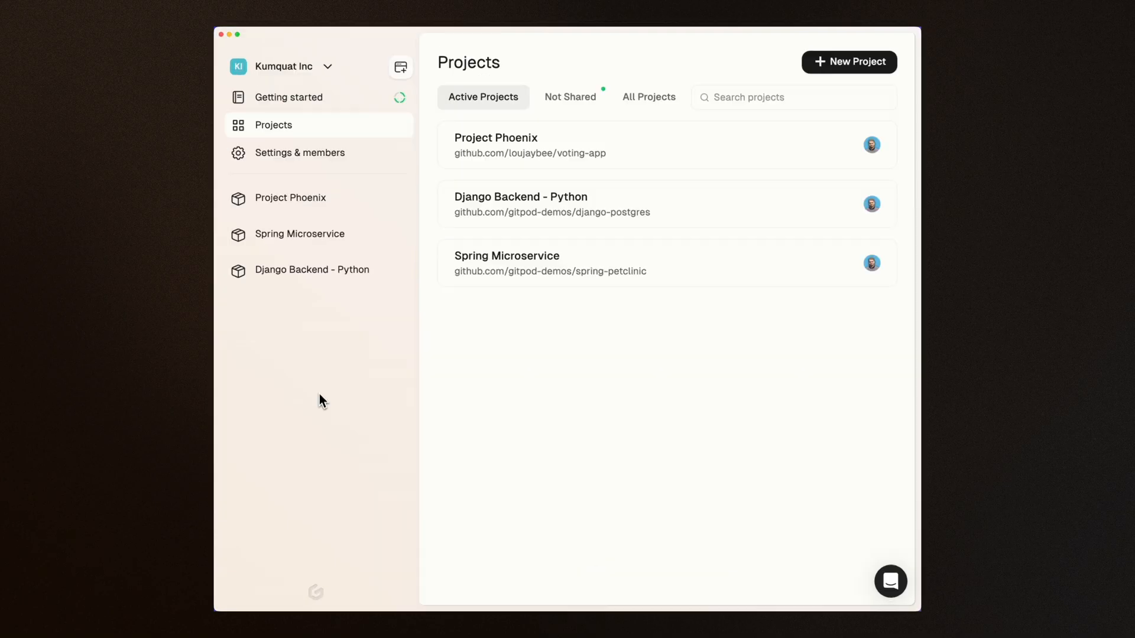
Open the Add a runner dialog, prefilled with eu-central-1 and name AWS EU (Frankfurt) 2.
click(300, 152)
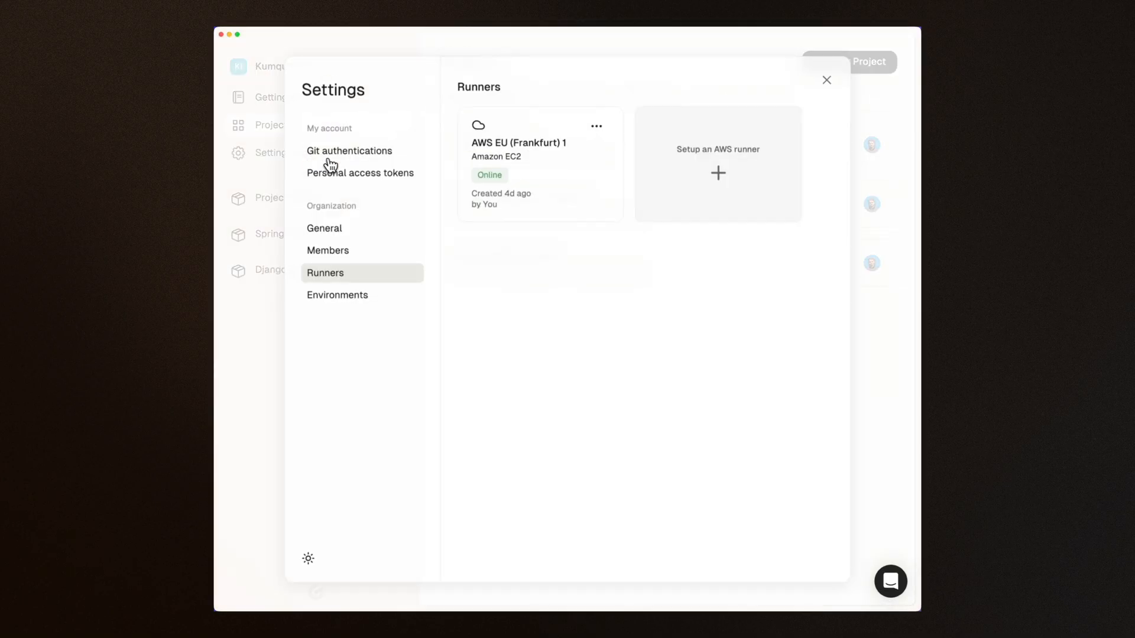
click(718, 172)
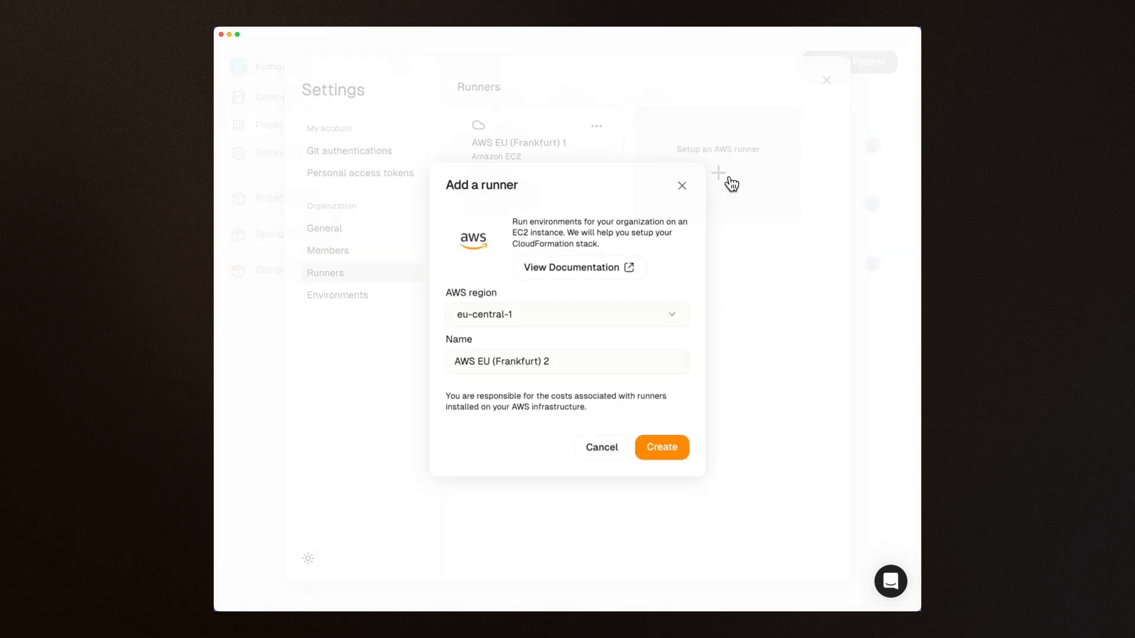